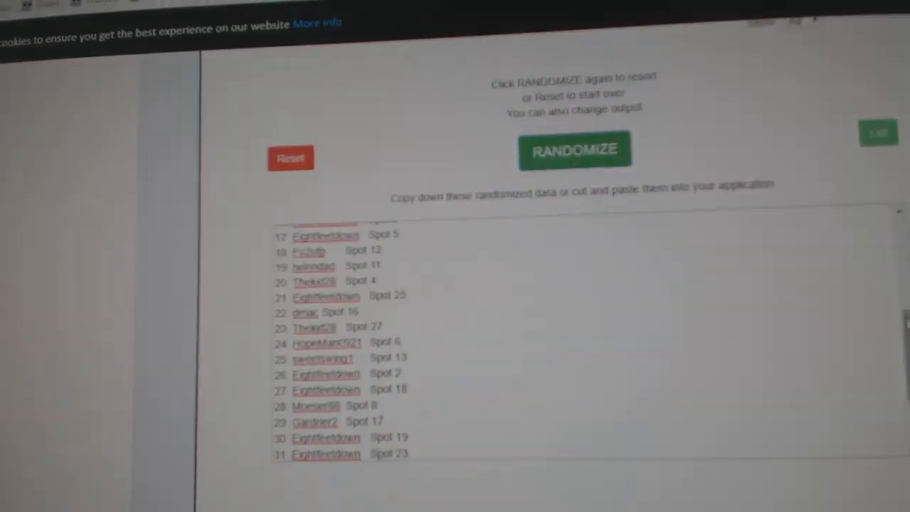
# Show the randomized list of city team names, numbered through 31.
pyautogui.click(574, 150)
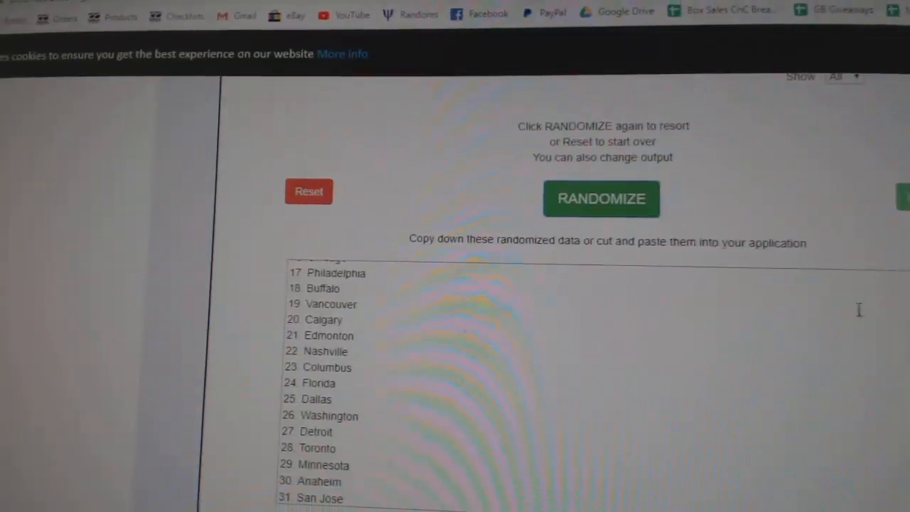
pyautogui.click(601, 198)
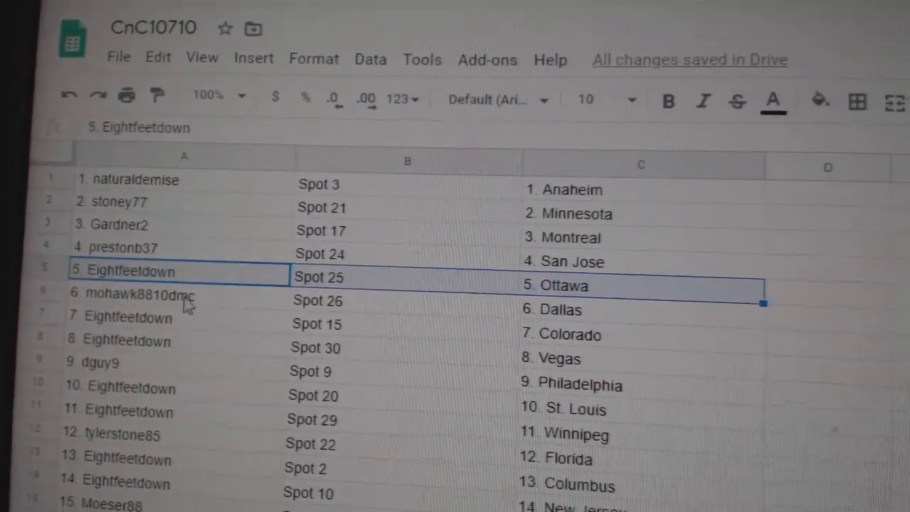
# Highlight the participant, spot and team pairings for entries 10, 11, 21 and 23.
pyautogui.click(142, 315)
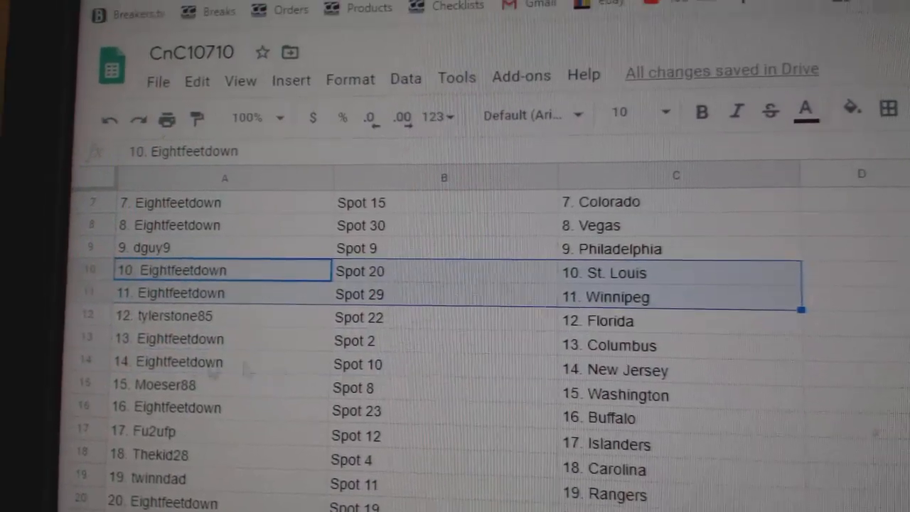
pyautogui.click(214, 304)
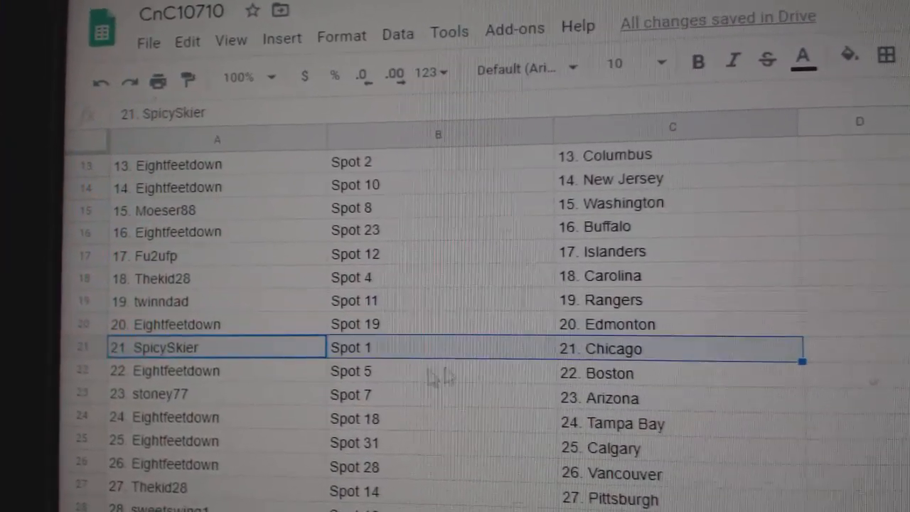
pyautogui.click(214, 390)
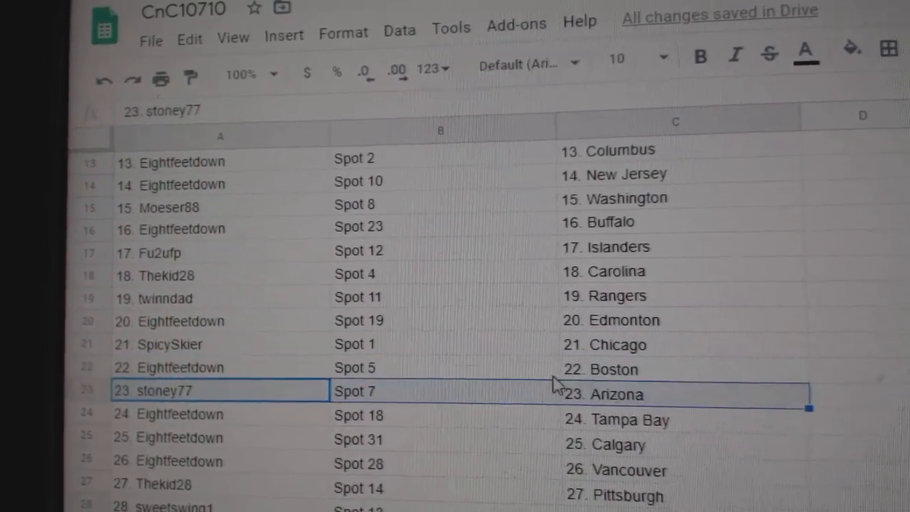